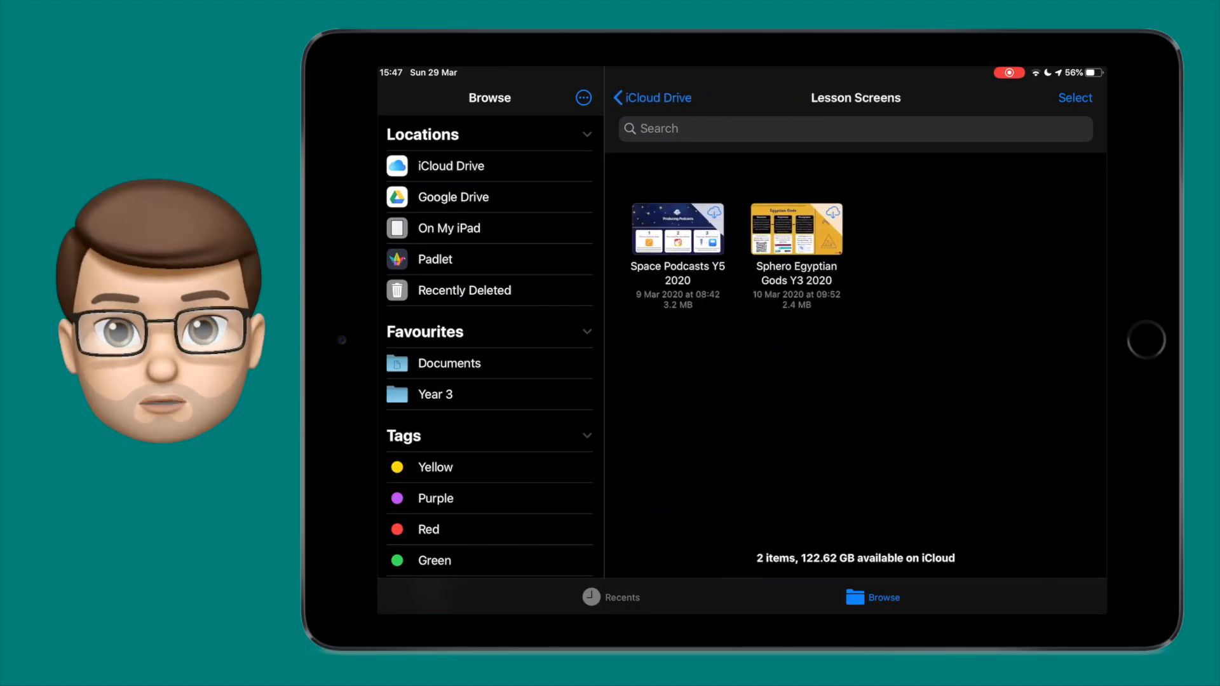
Return to the top level of iCloud Drive where the Lesson Screens folder is listed.
click(652, 98)
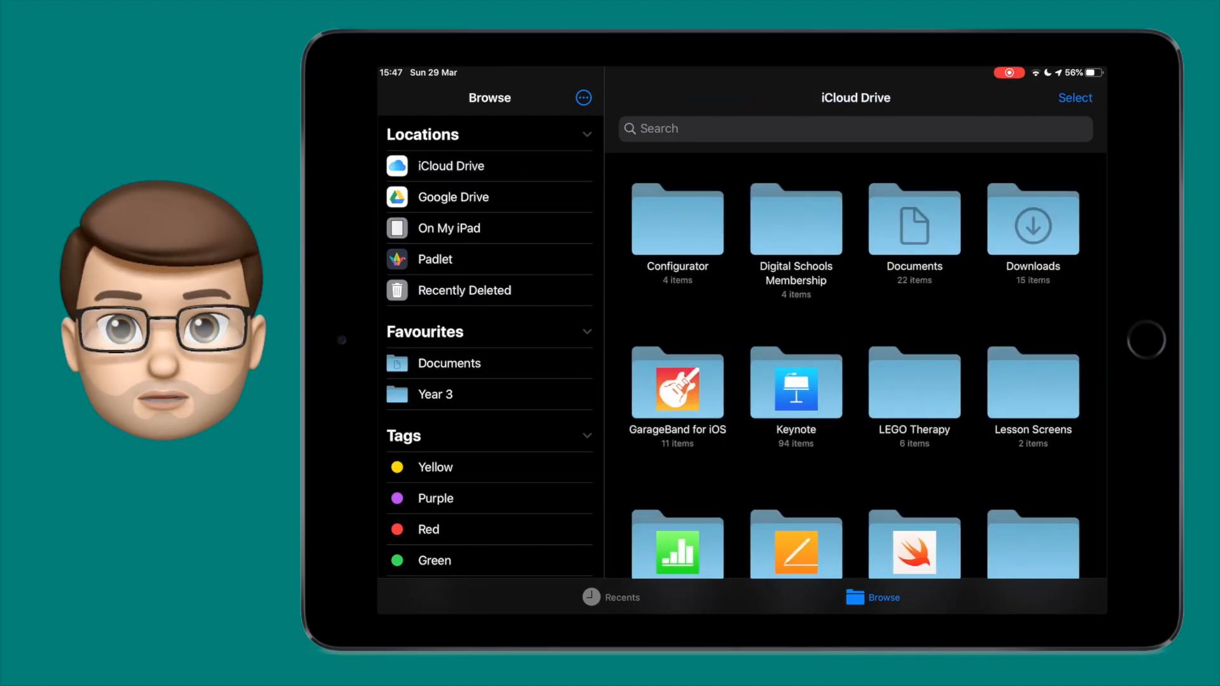
click(450, 165)
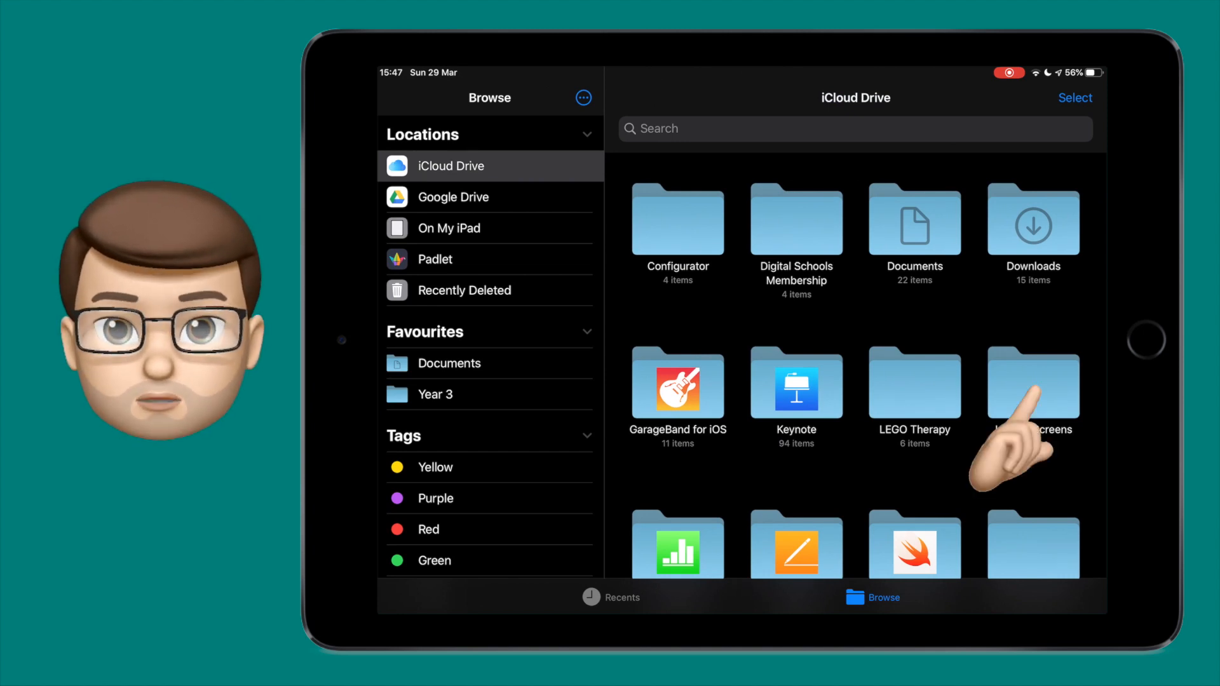
Bring up the share actions for the Lesson Screens folder.
right_click(1033, 381)
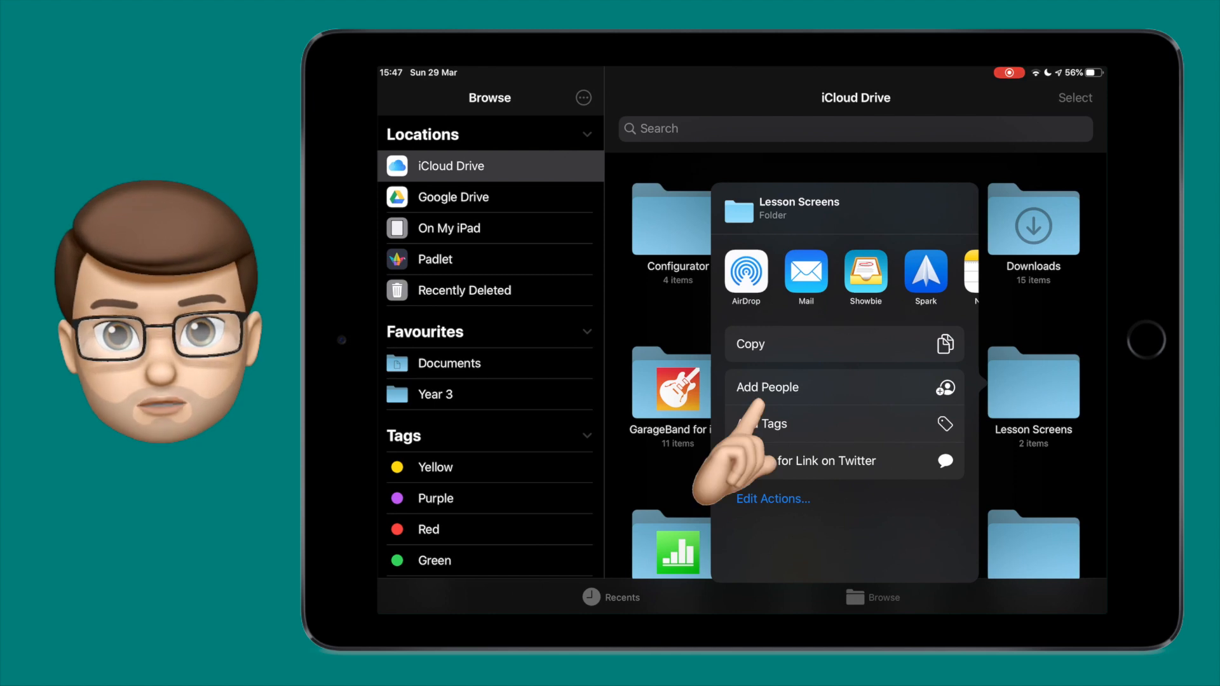
Set Add People sharing to only invited people with View only permission.
click(766, 386)
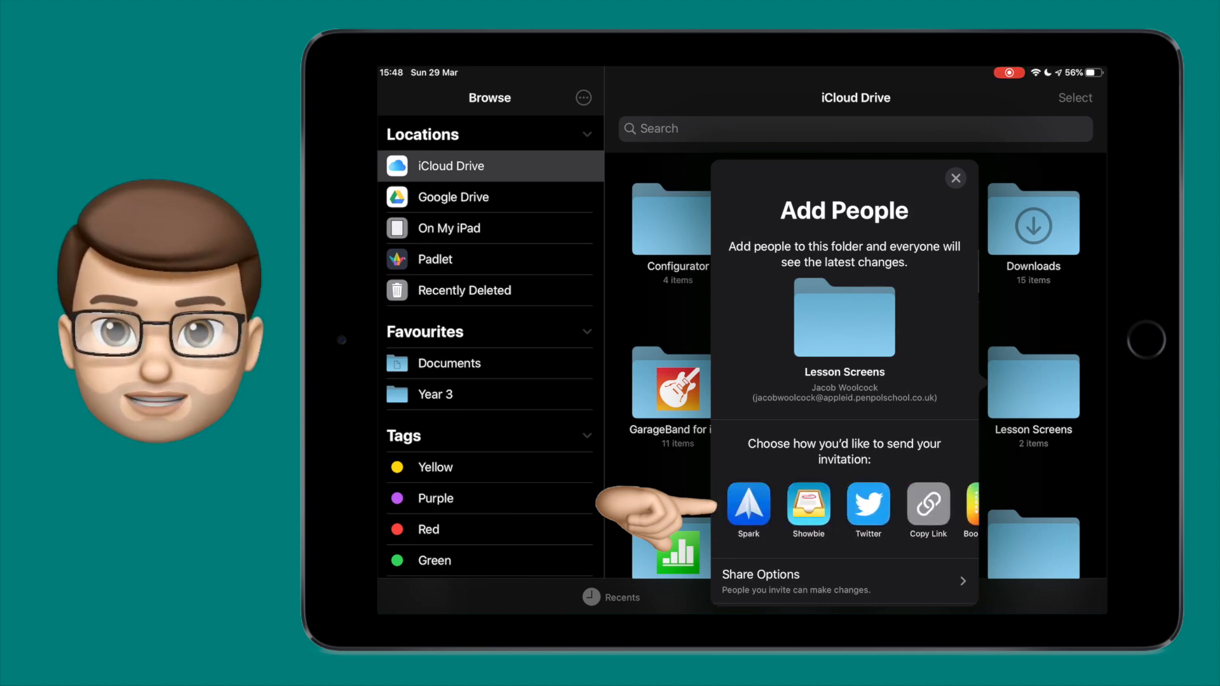
scroll(left, 3)
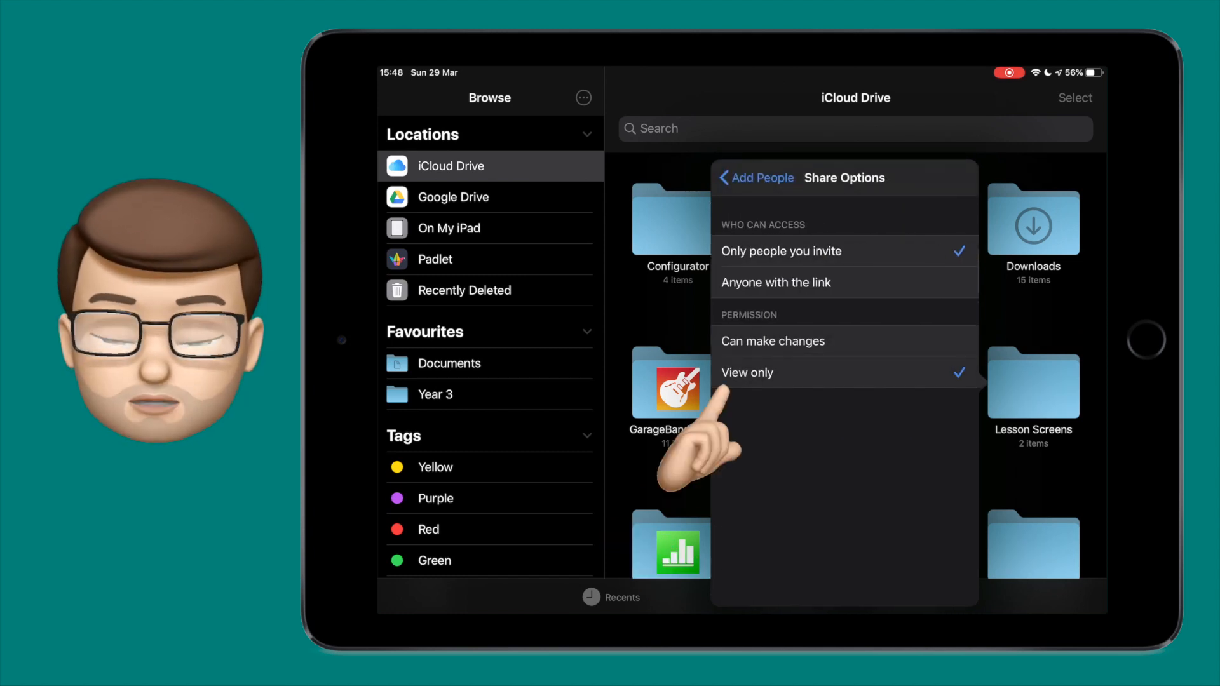
click(772, 341)
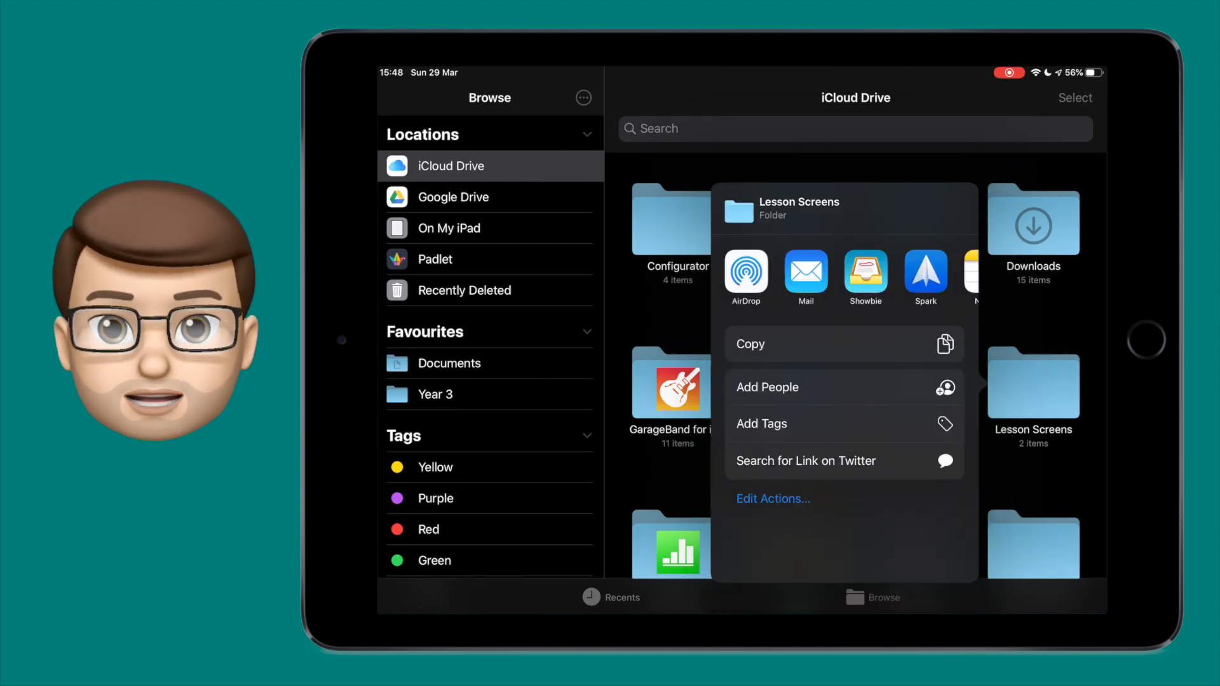
Send the Lesson Screens invitation by Mail and open the invite email on the iPhone.
click(767, 386)
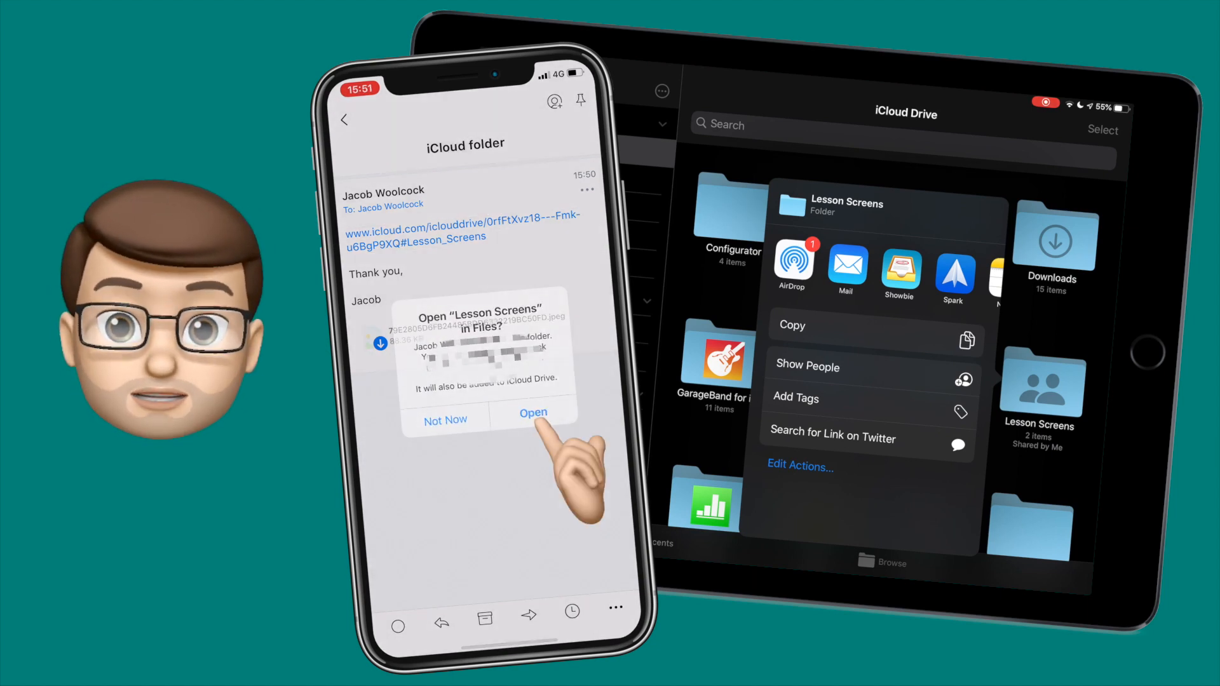
Open the shared Lesson Screens folder in Files on the iPhone from the alert.
click(533, 412)
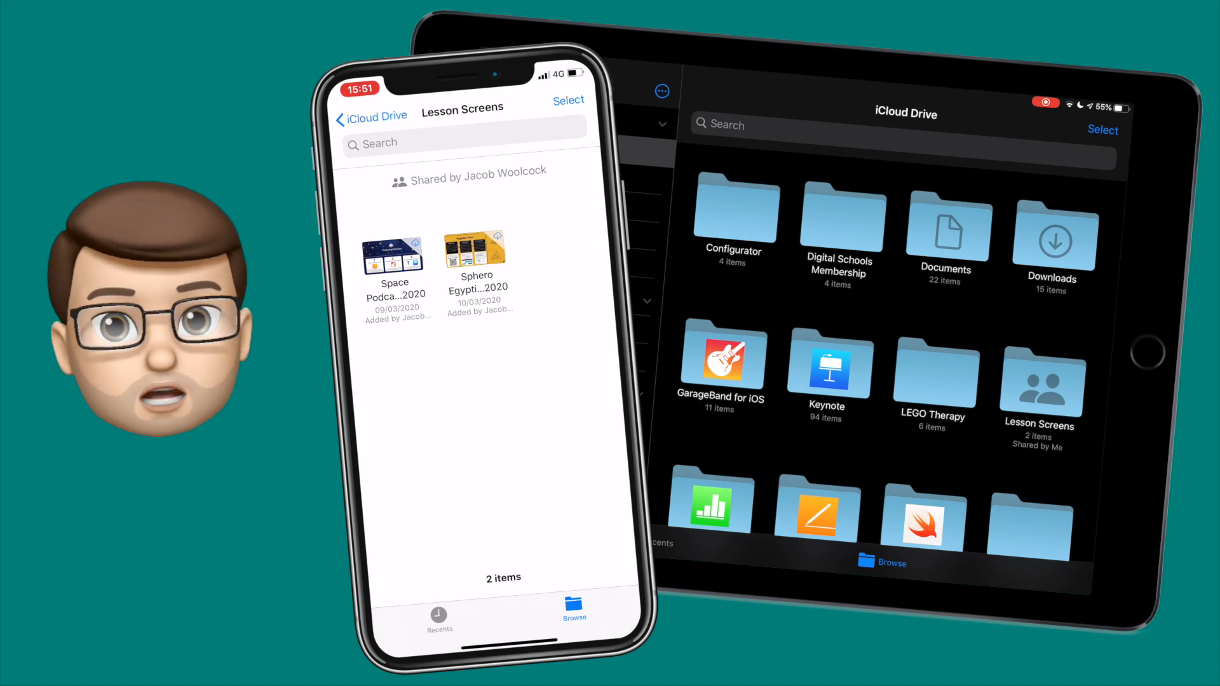
Scan the SPACE-CAST drawing and save it as a new document in Lesson Screens.
click(504, 506)
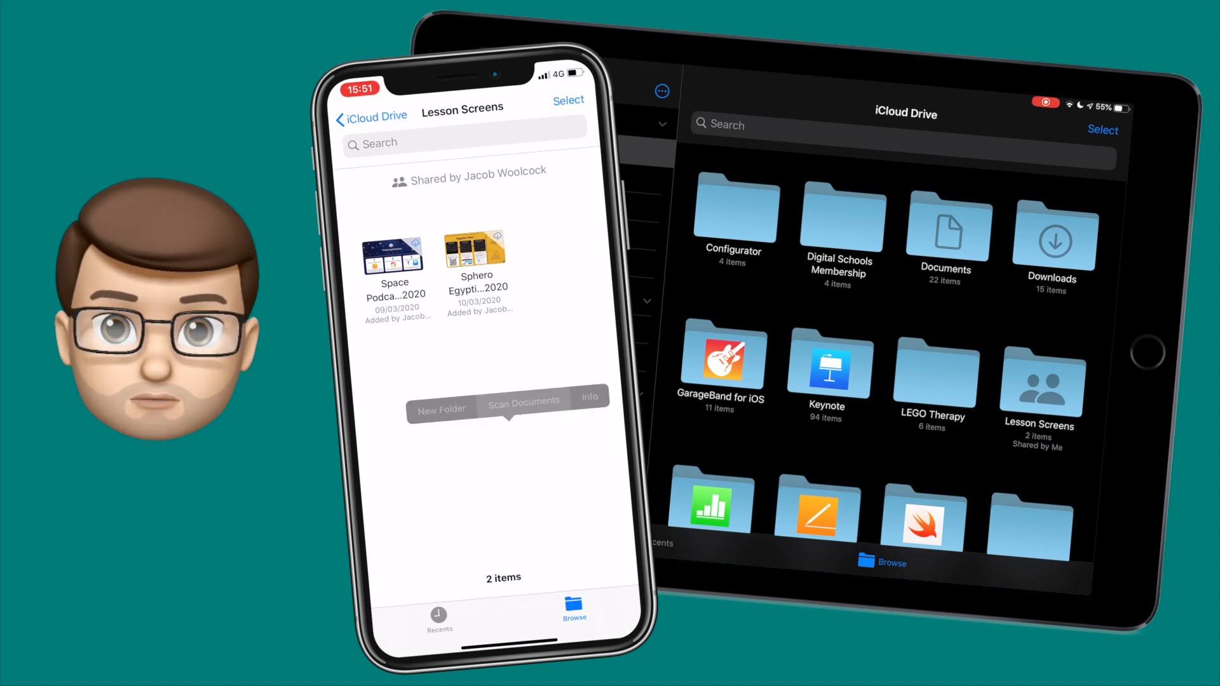
click(522, 399)
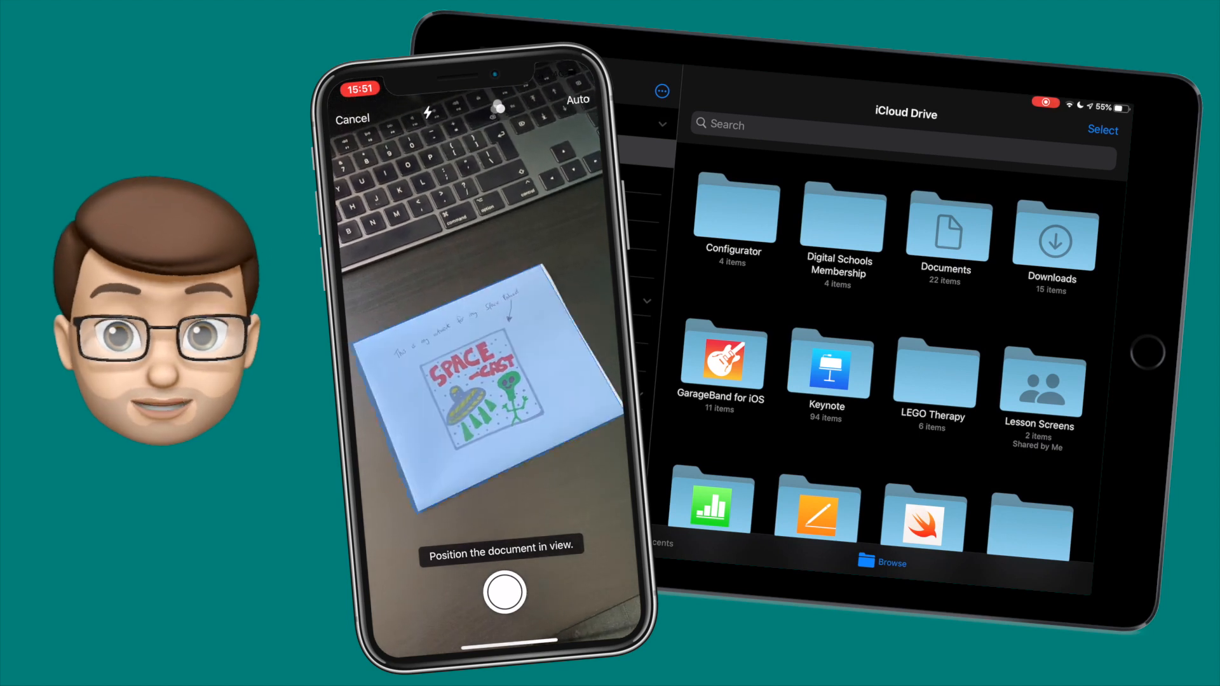
click(503, 594)
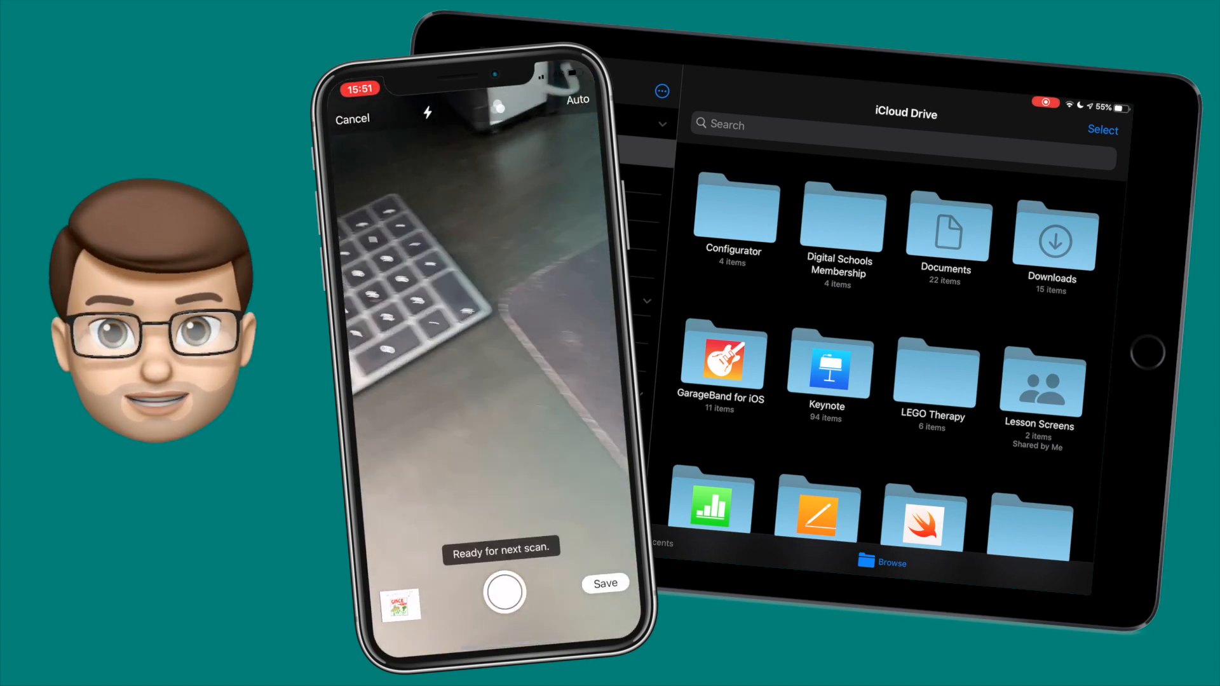
click(606, 583)
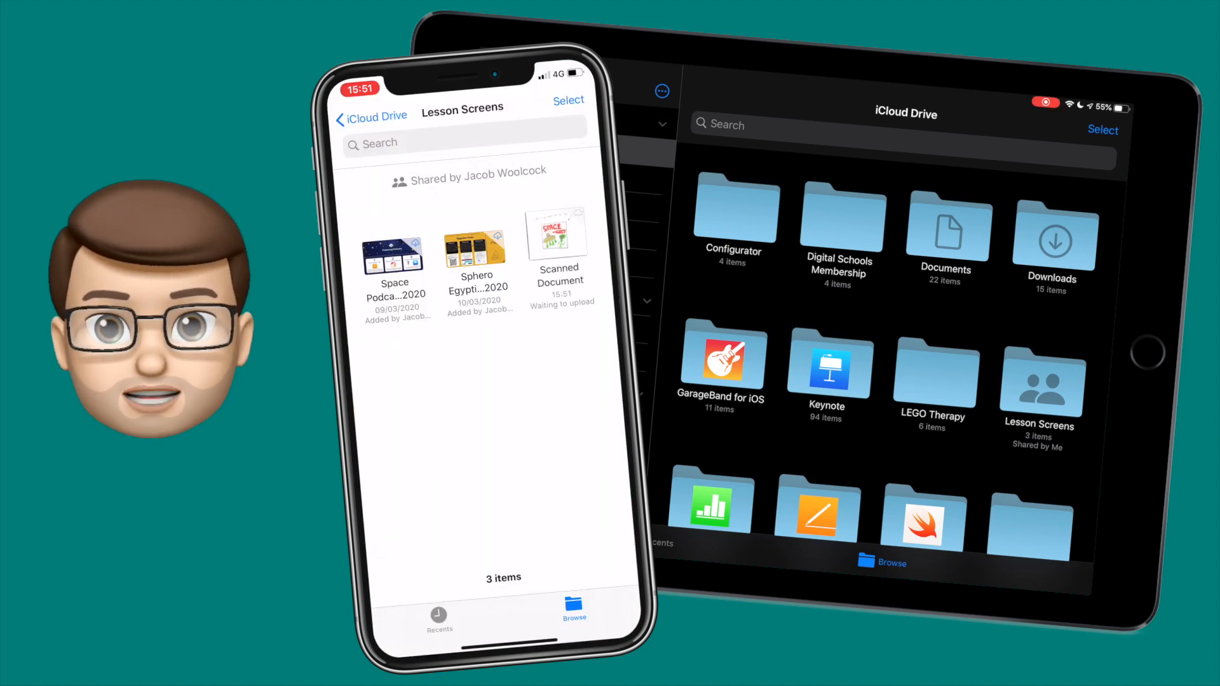